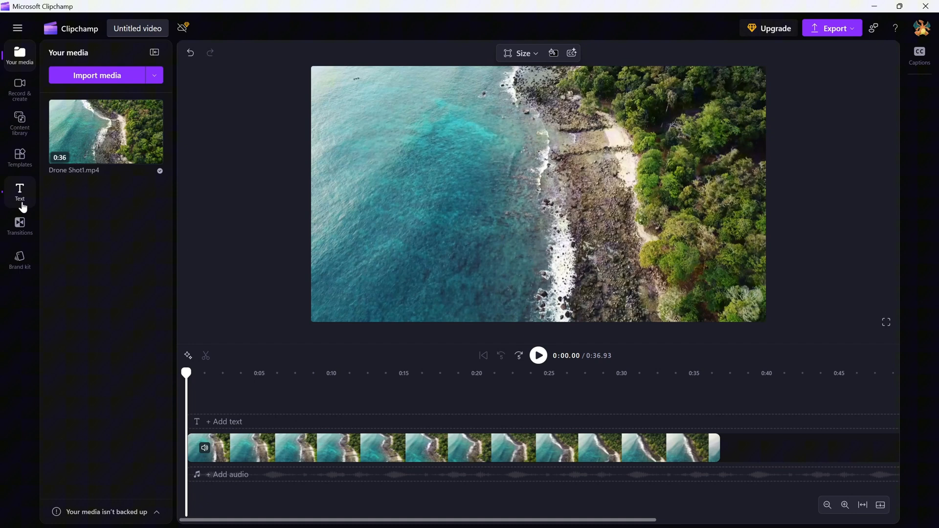
pyautogui.moveTo(20, 191)
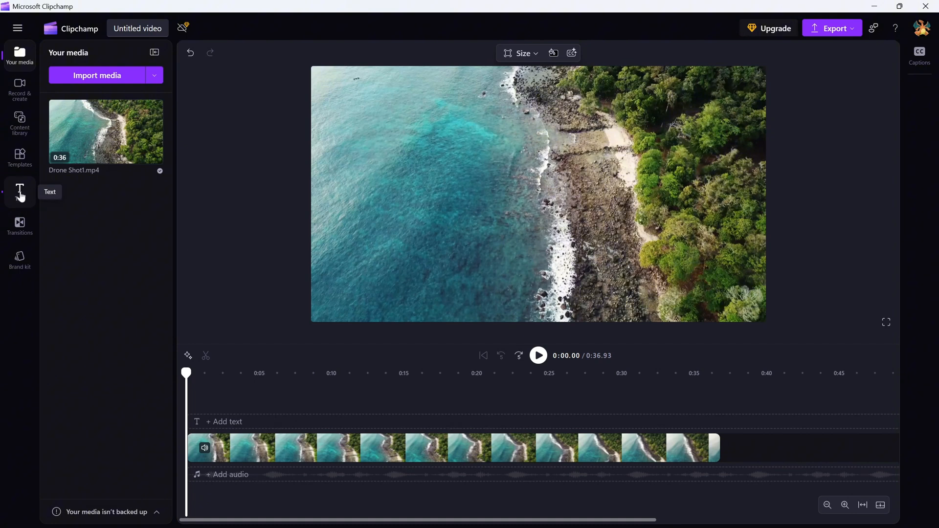
# Browse the plain text, text style and title presets in the Text panel.
pyautogui.click(19, 192)
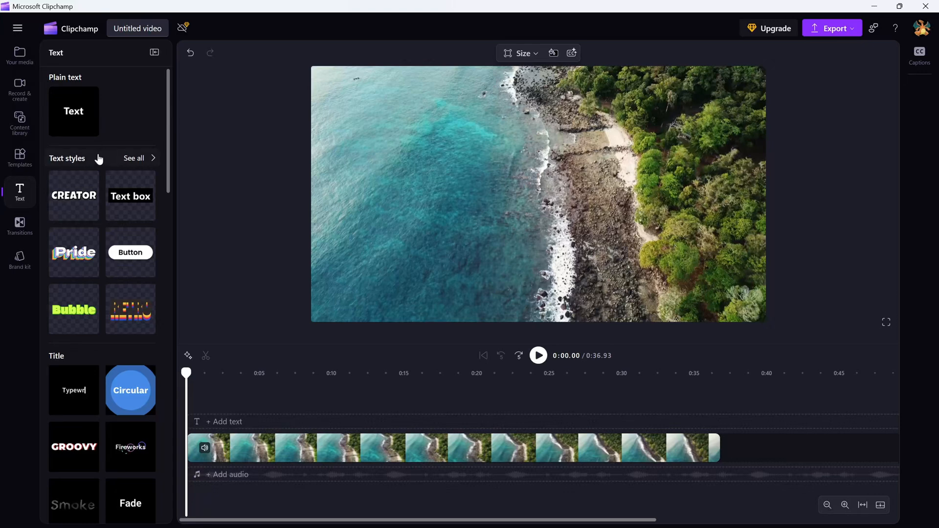
pyautogui.scroll(-3)
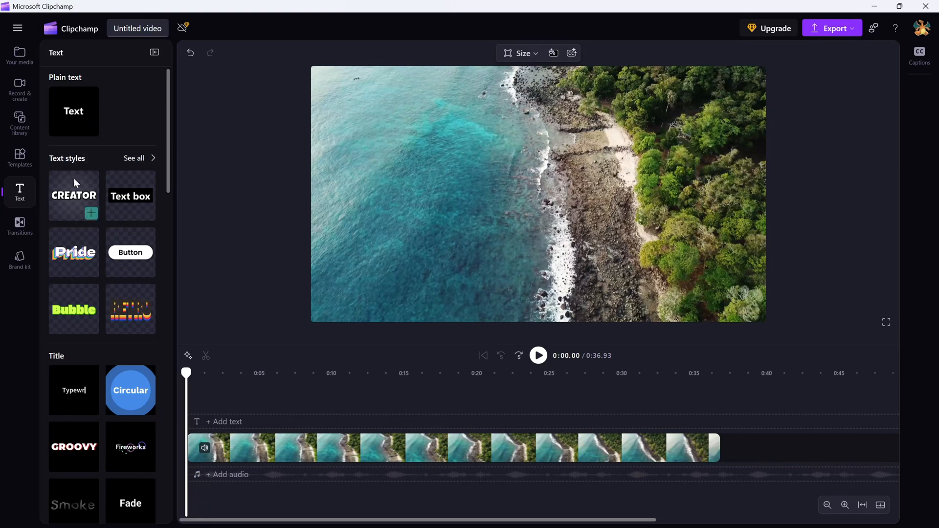
pyautogui.scroll(-3)
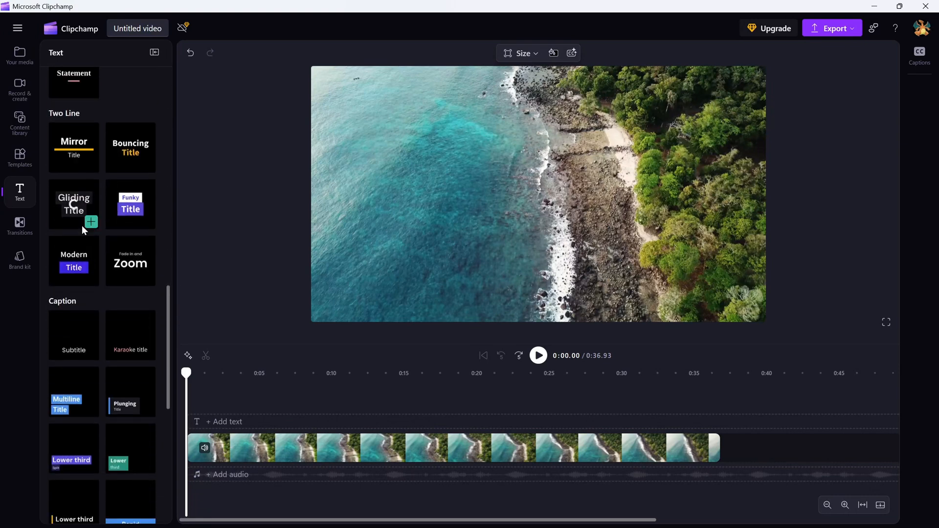
pyautogui.scroll(-3)
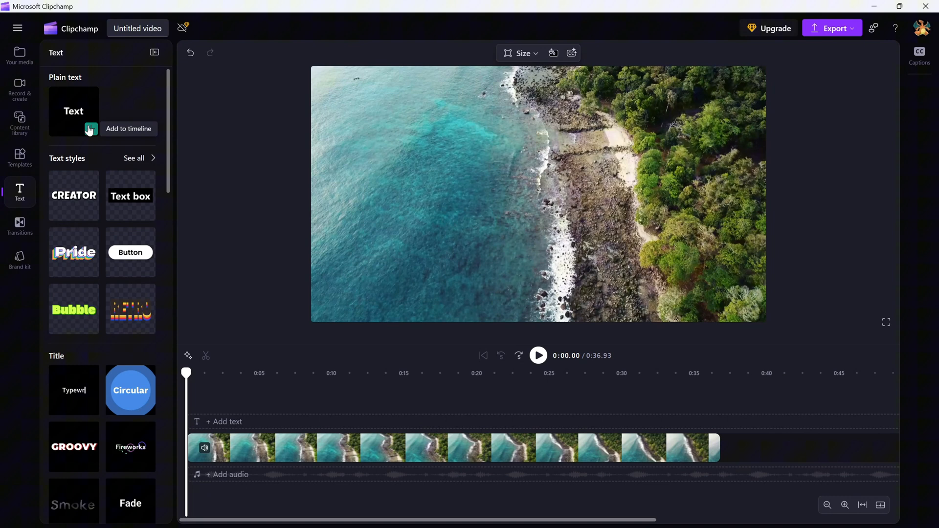
# Add a plain text clip reading 'ADDING TEXT' and move the playhead to about five seconds.
pyautogui.click(127, 128)
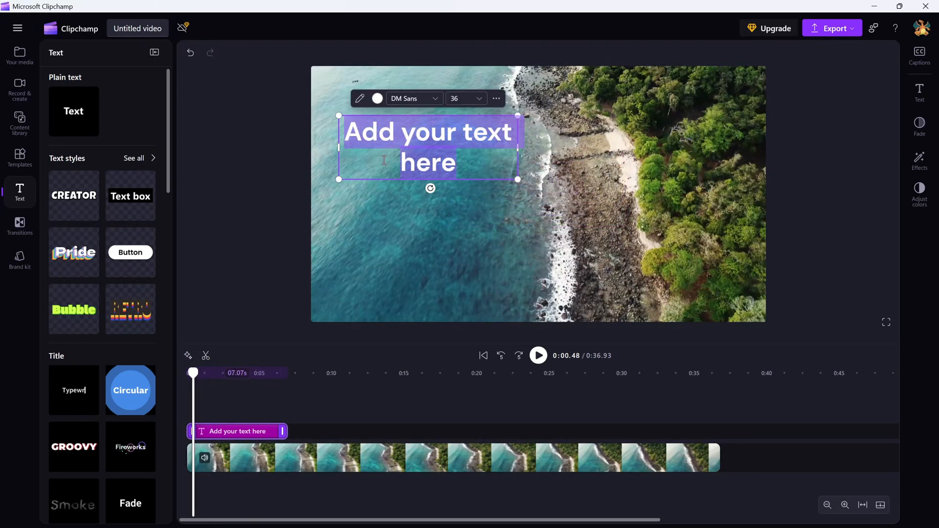
pyautogui.write('ADDING T')
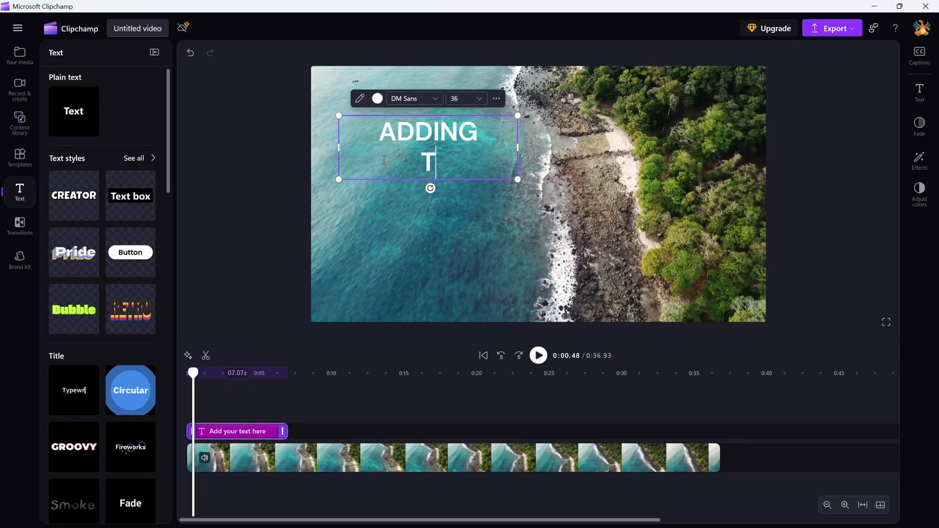
pyautogui.write('EXT')
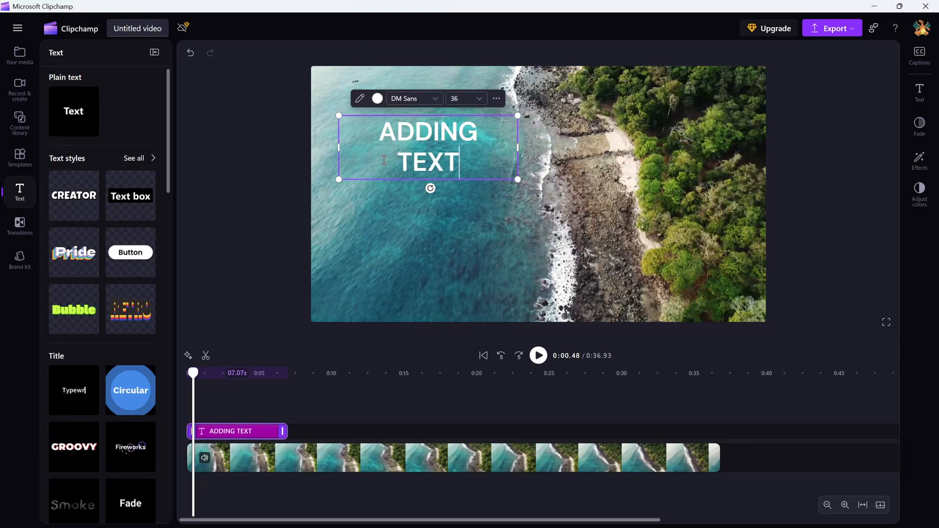
pyautogui.moveTo(192, 372); pyautogui.dragTo(261, 373)
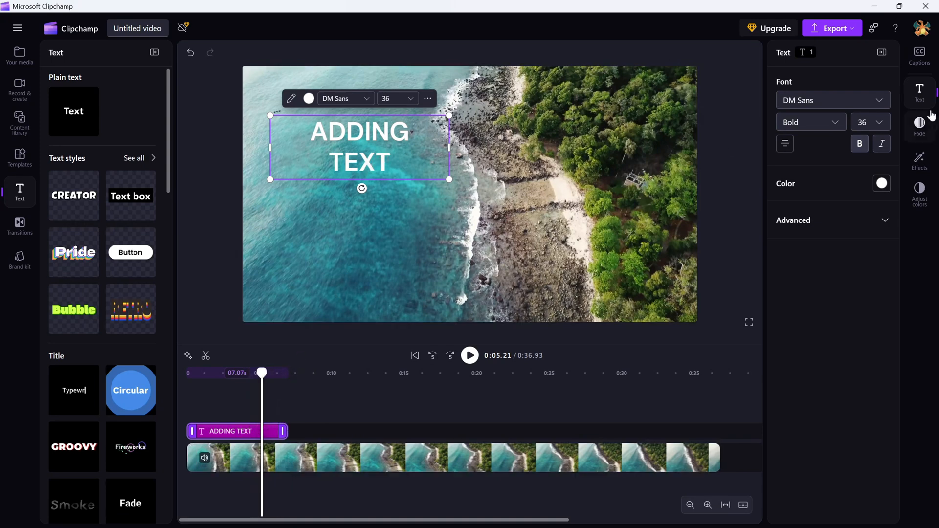
pyautogui.moveTo(920, 96)
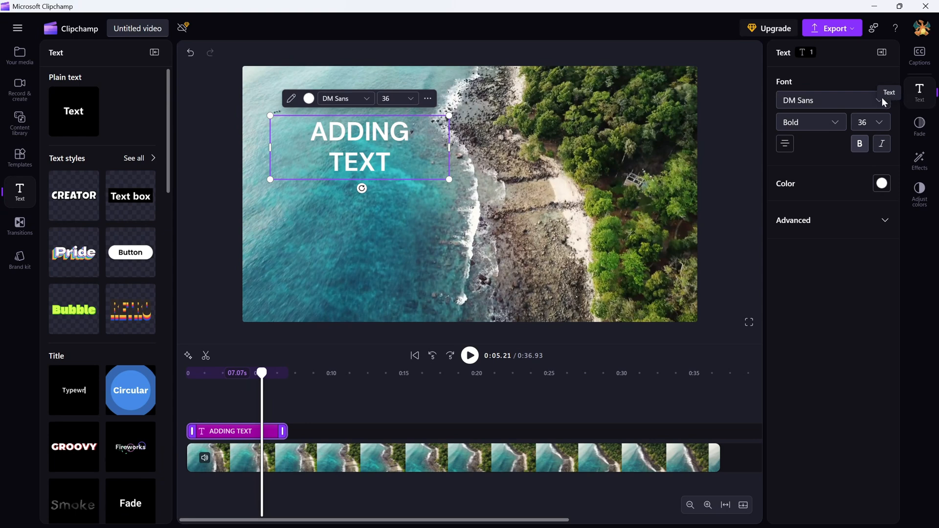
pyautogui.moveTo(881, 105)
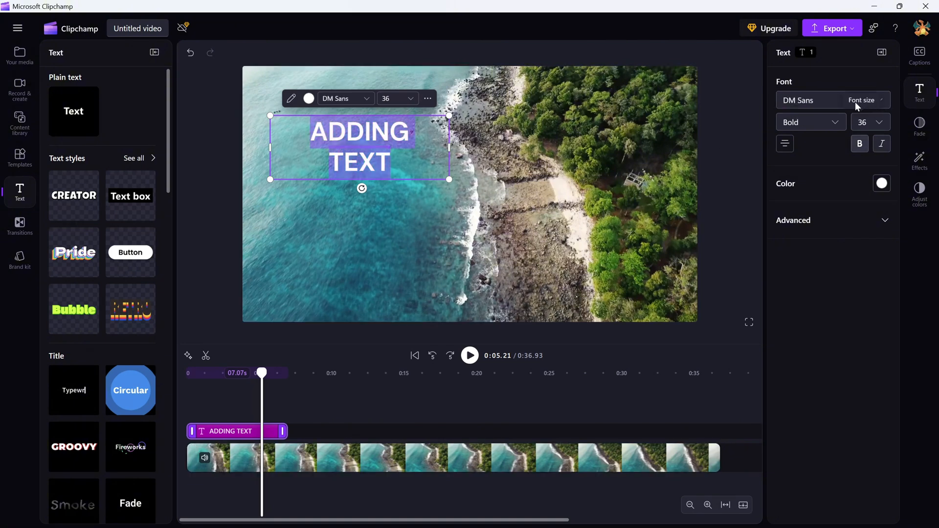
# Choose Ultra from the title's font list and shift the title down in the preview.
pyautogui.click(830, 100)
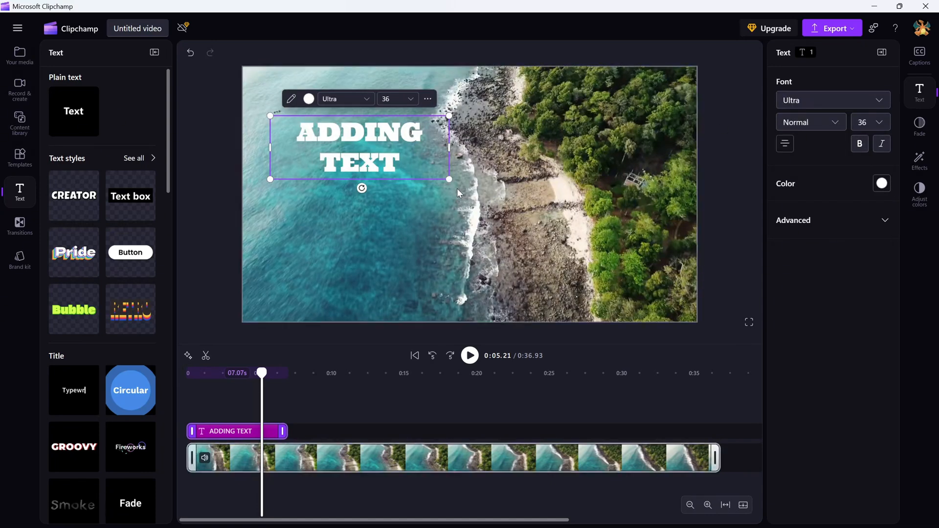
pyautogui.moveTo(360, 148); pyautogui.dragTo(377, 186)
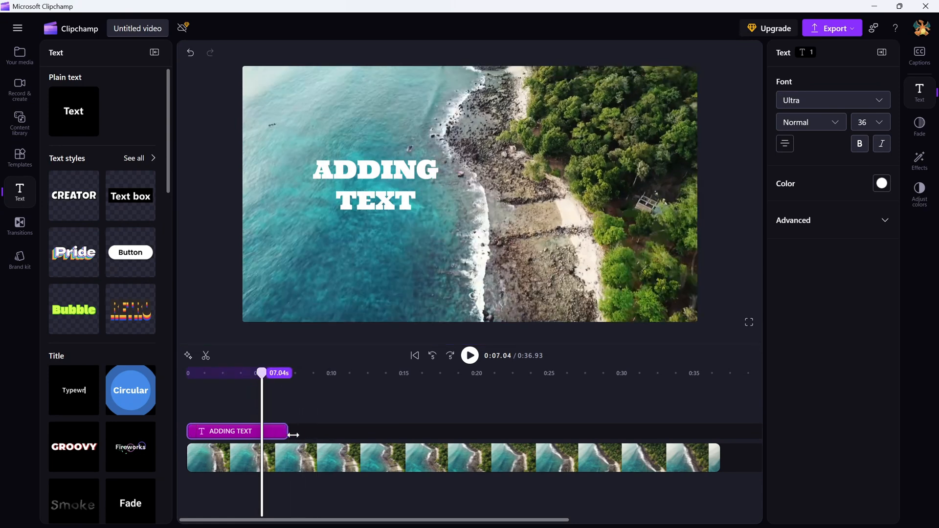
# Stretch the ADDING TEXT clip to the video's end, about 37 seconds.
pyautogui.moveTo(293, 434); pyautogui.dragTo(715, 436)
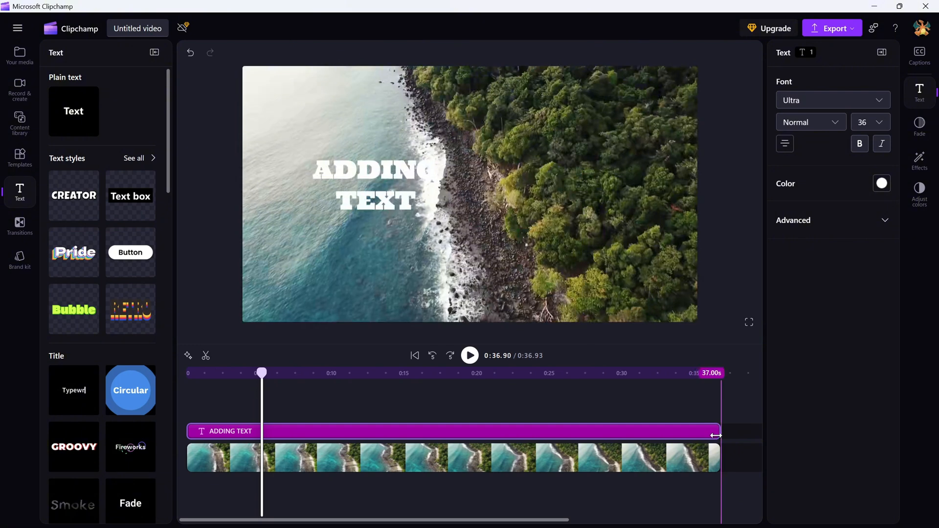